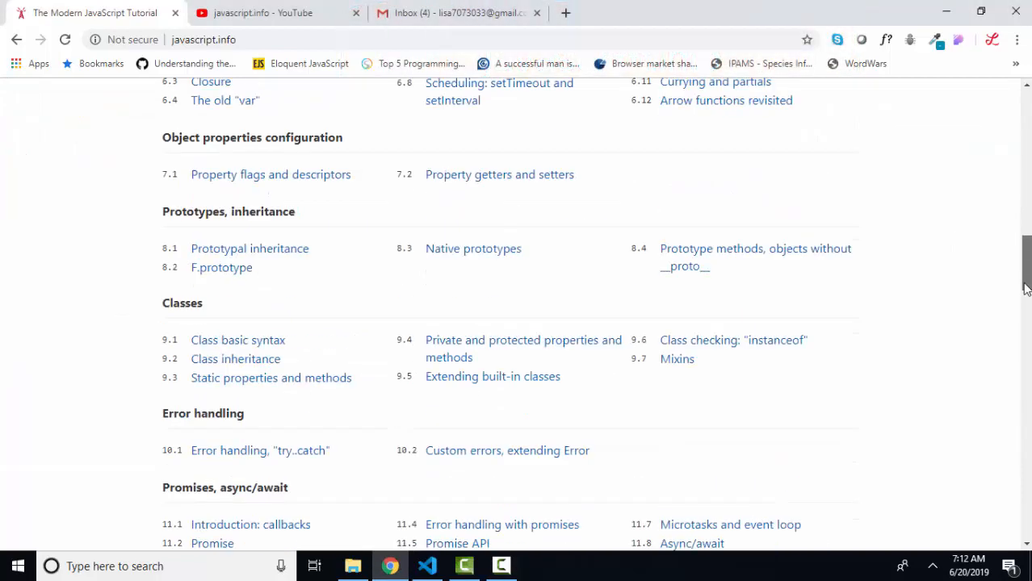
# - Scroll the contents page down to Part 2, Browser: Document, Events, Interfaces
pyautogui.scroll(-3)
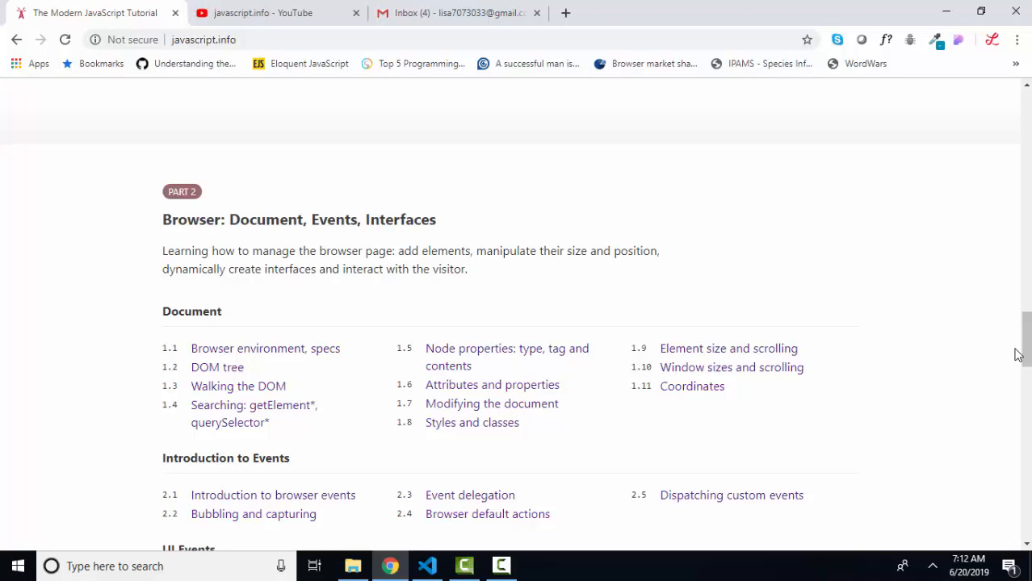
pyautogui.moveTo(484, 351)
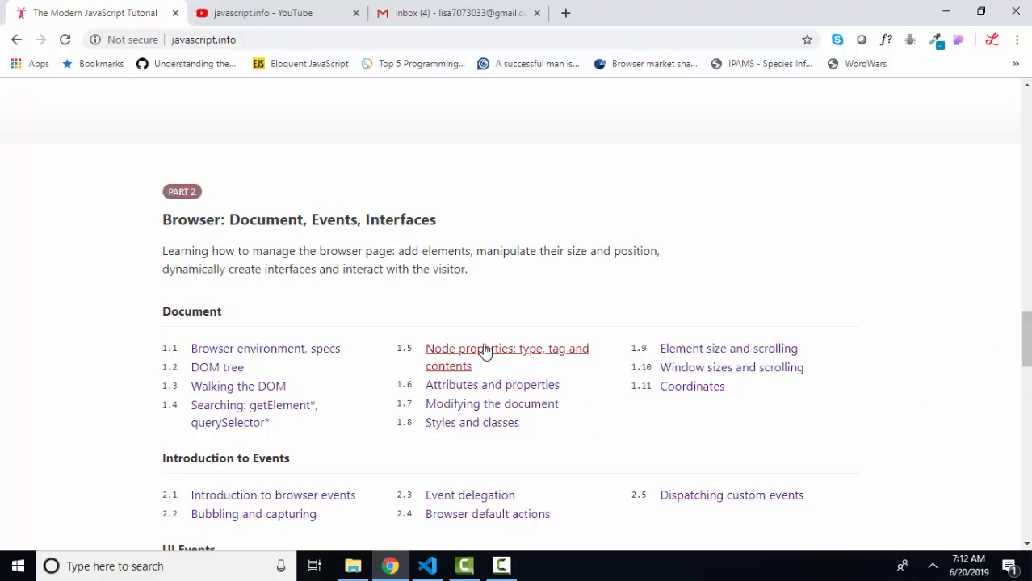
pyautogui.moveTo(492, 384)
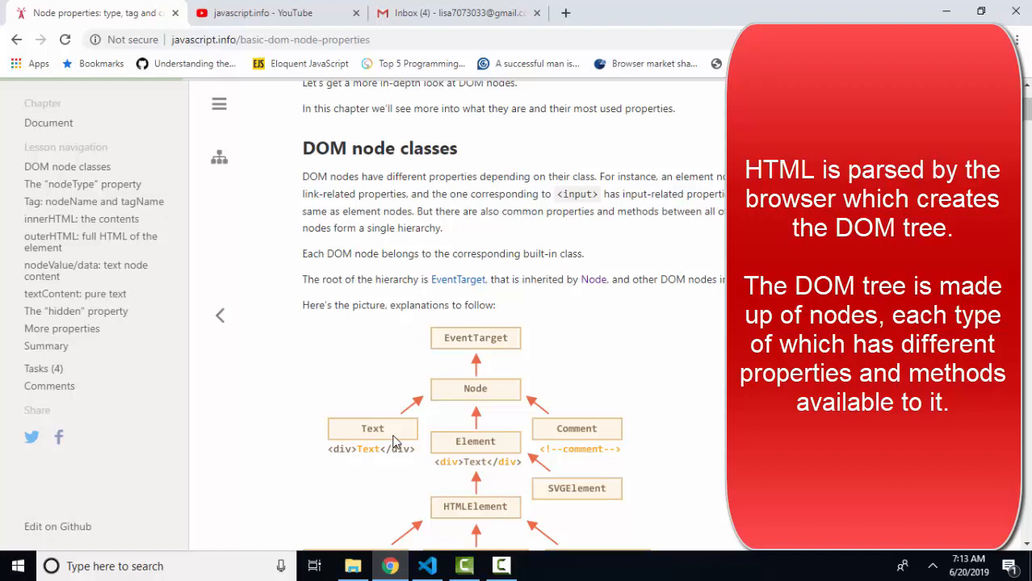
pyautogui.moveTo(591, 451)
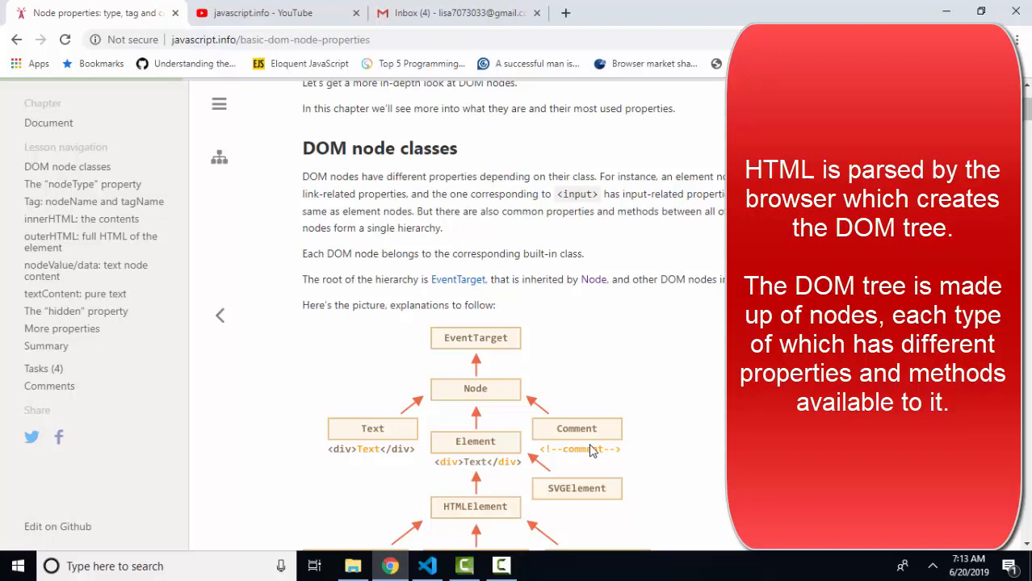
# - Open the 'Node properties: type, tag and contents' chapter from the Document list
pyautogui.click(989, 315)
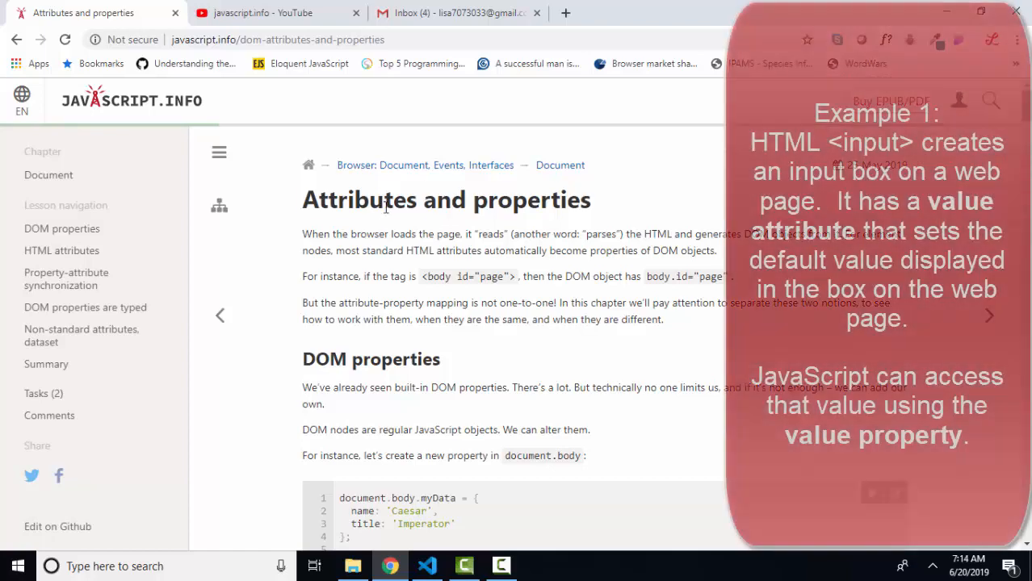
# - Highlight 'Attributes' and the attribute-property mapping text, then scroll toward DOM properties
pyautogui.doubleClick(360, 199)
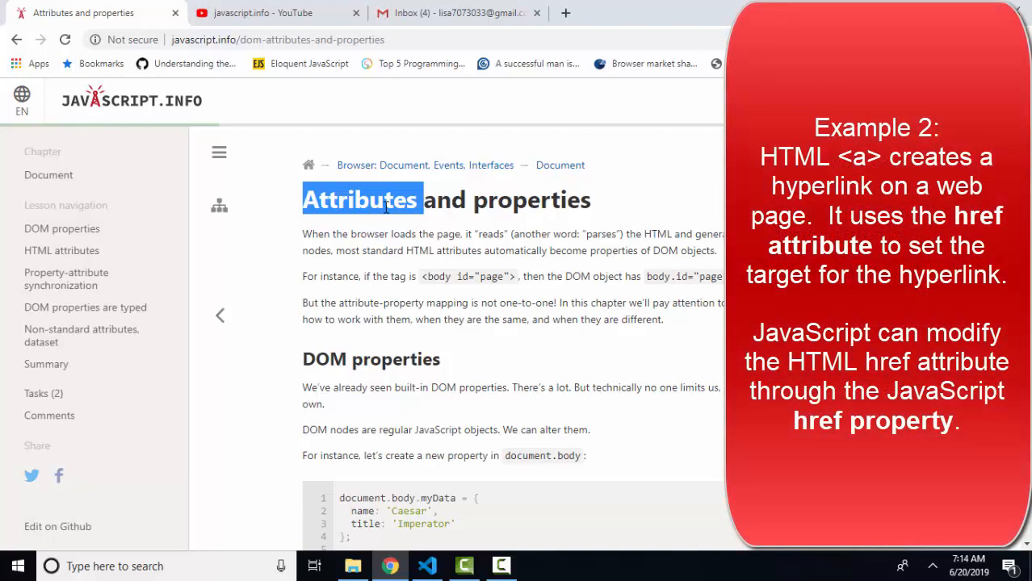
pyautogui.doubleClick(530, 200)
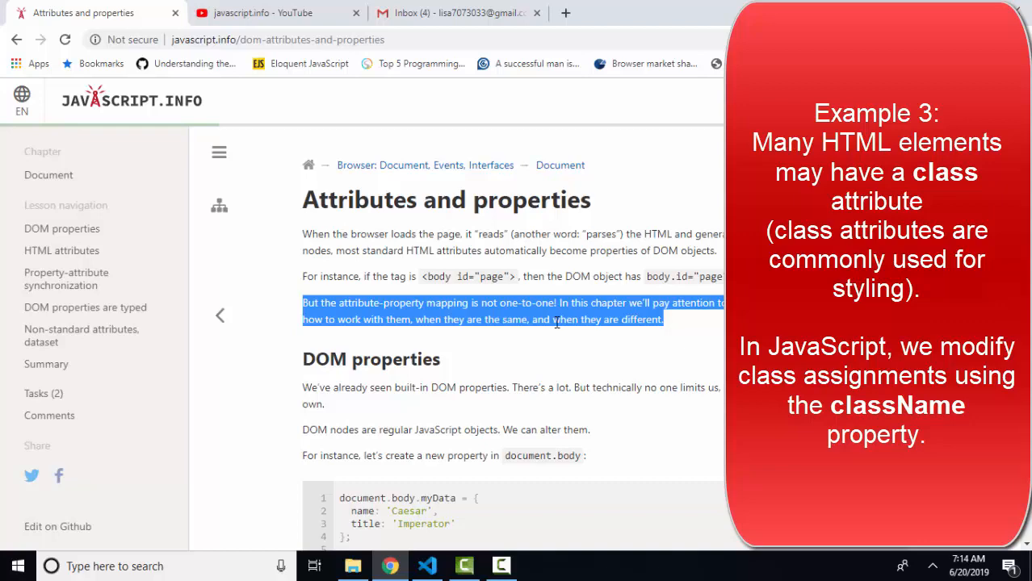
pyautogui.scroll(-3)
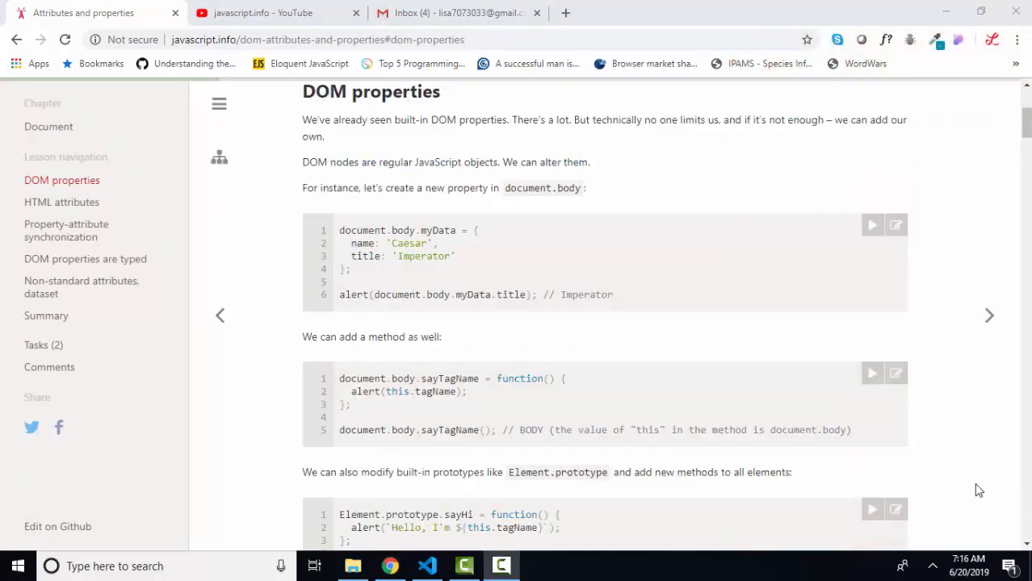
pyautogui.moveTo(524, 250)
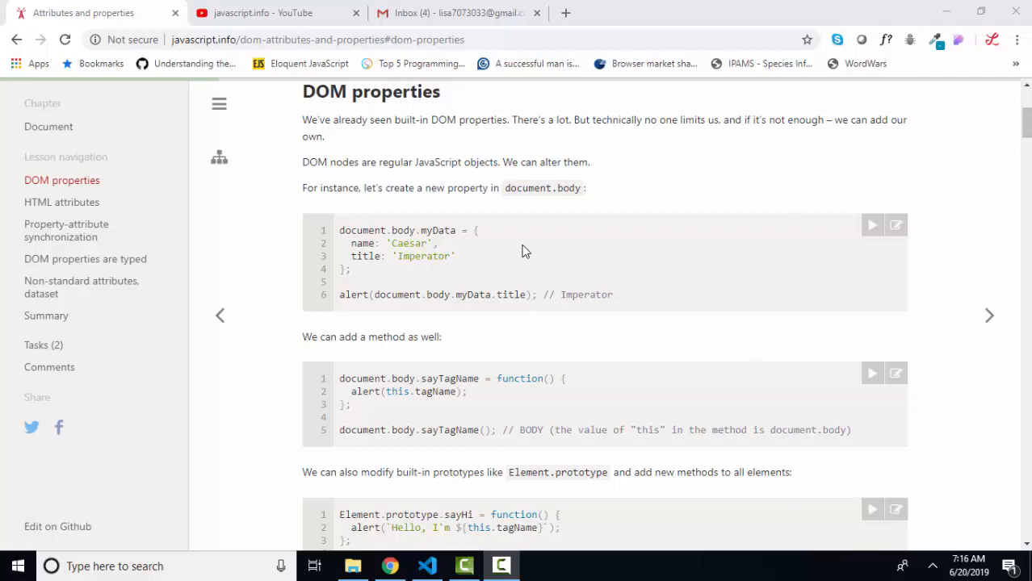
# - Highlight 'document', jump to 'DOM properties are typed', and highlight 'checked'
pyautogui.doubleClick(361, 230)
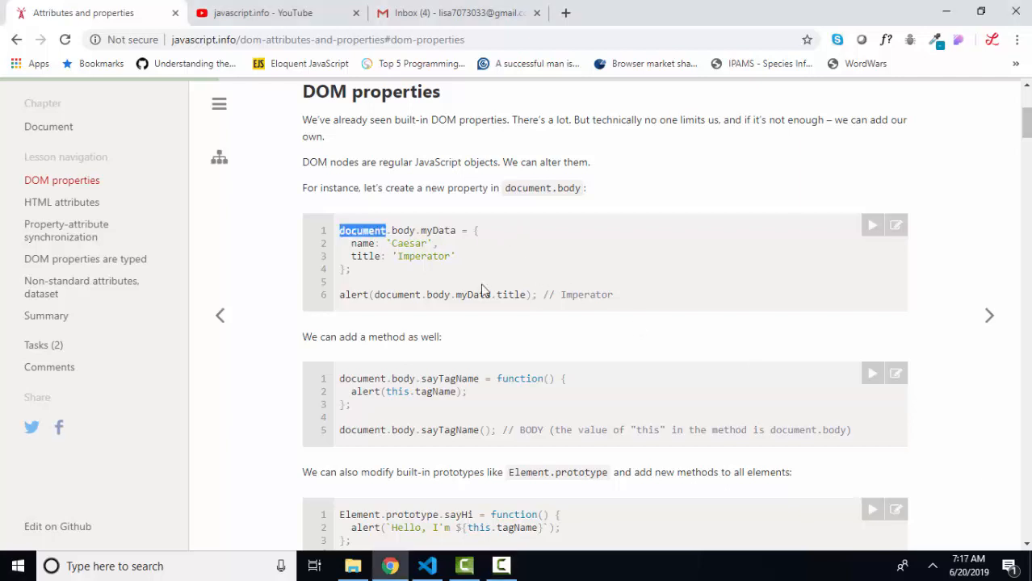
pyautogui.click(84, 259)
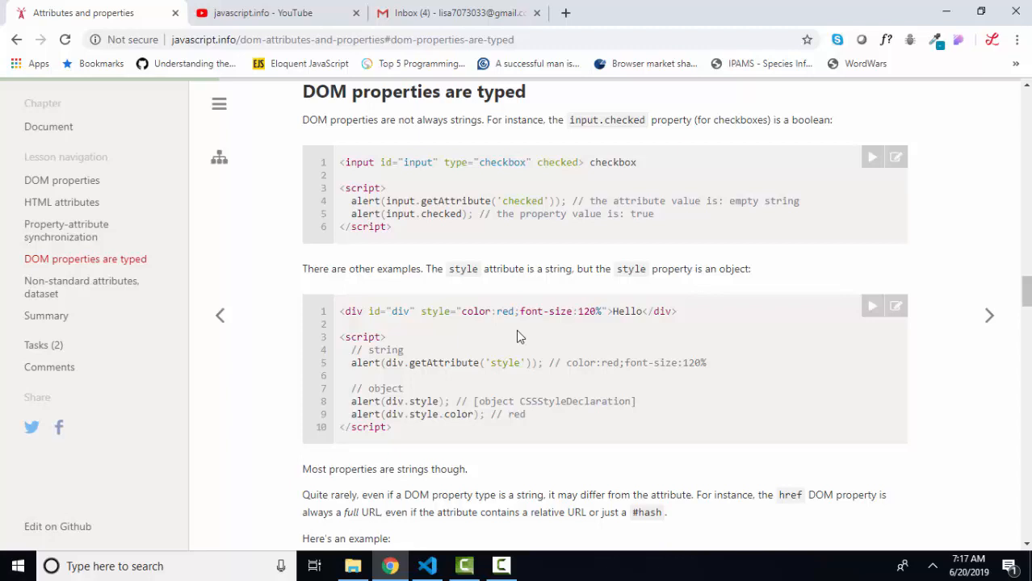
pyautogui.moveTo(528, 201)
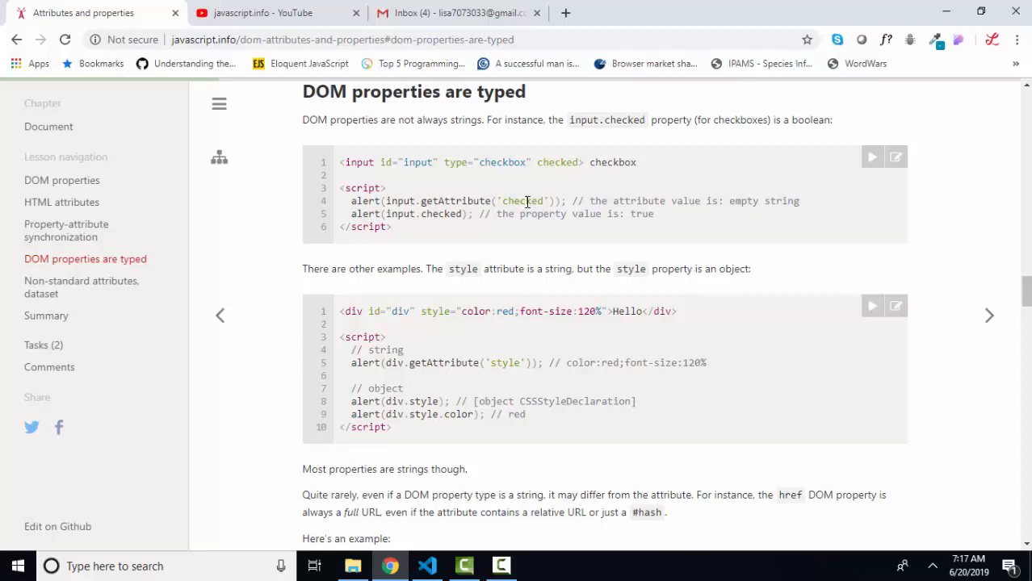
pyautogui.moveTo(507, 166)
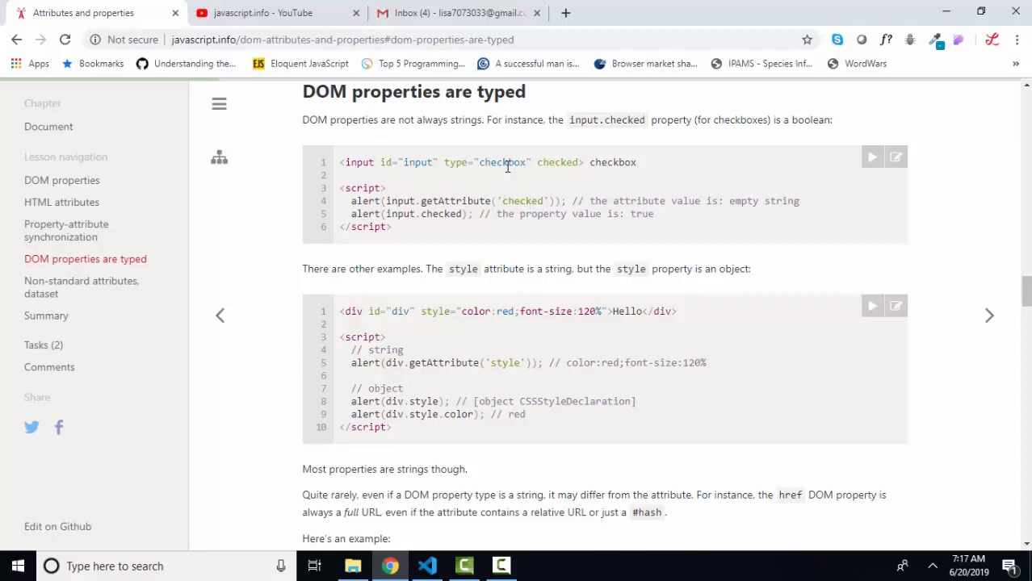
pyautogui.doubleClick(557, 163)
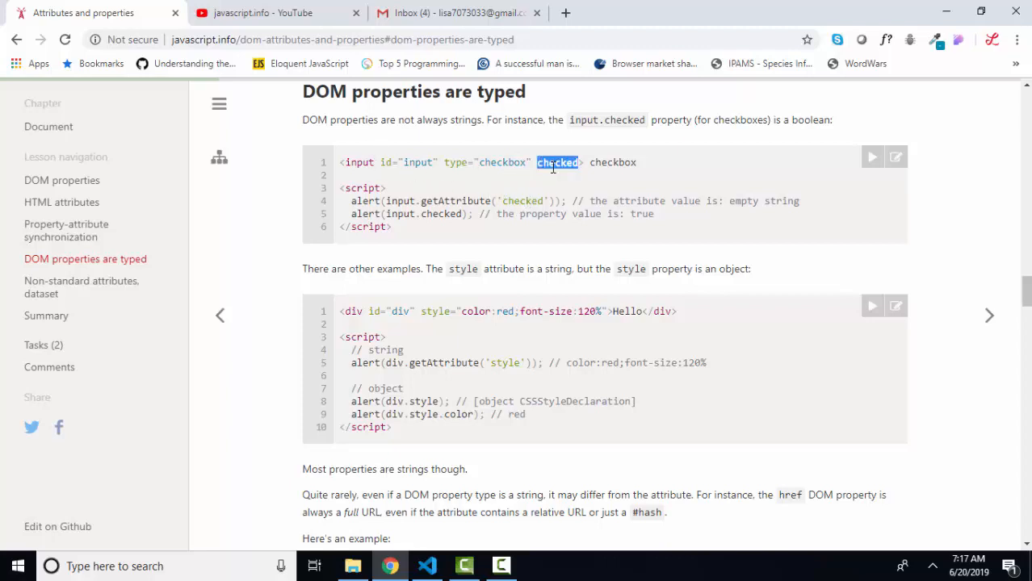
pyautogui.moveTo(594, 210)
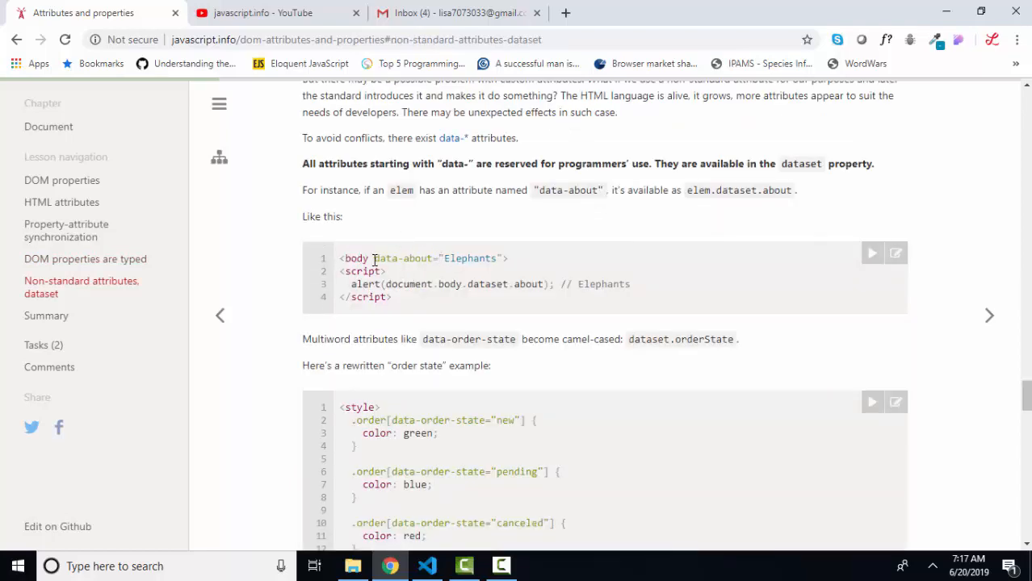
# - Highlight the data-about attribute in the dataset example
pyautogui.doubleClick(403, 258)
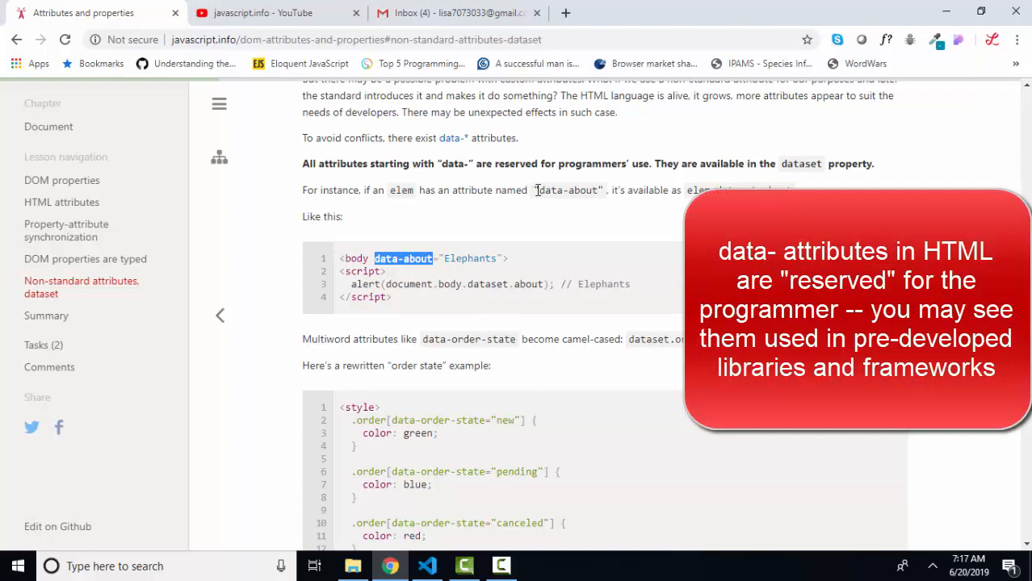
pyautogui.moveTo(587, 179)
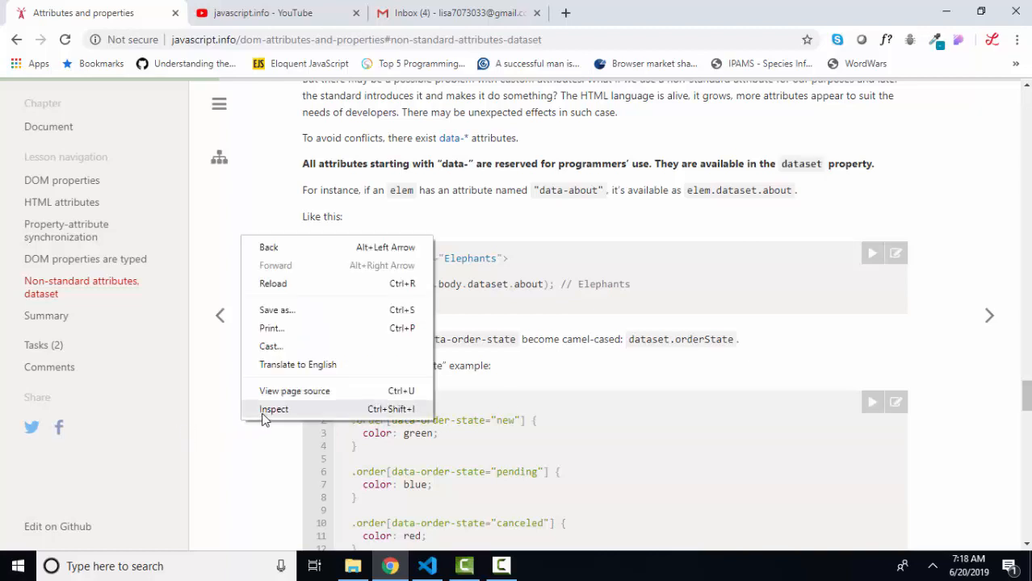
# - Open DevTools' Console via Inspect and log document.body
pyautogui.click(273, 409)
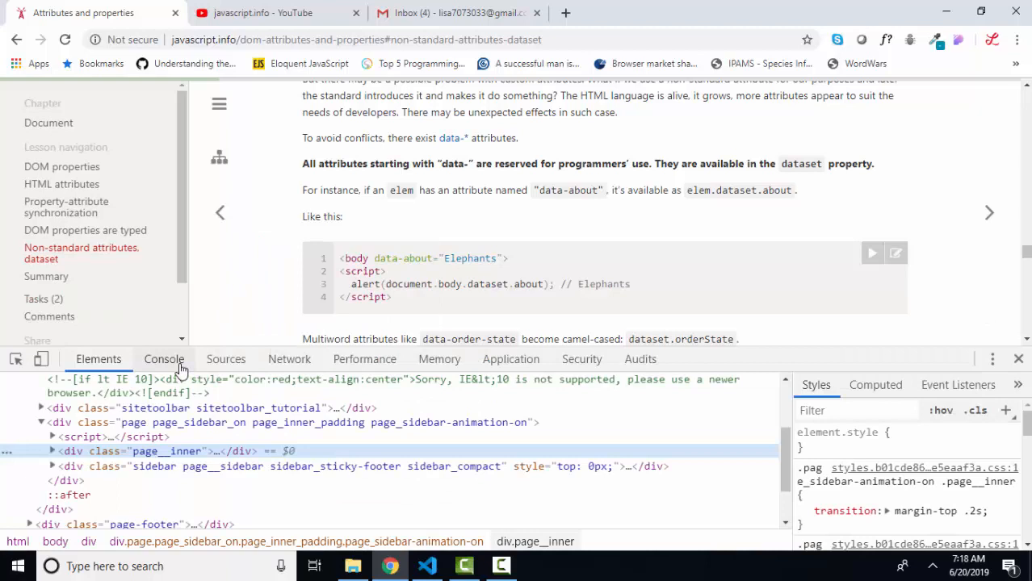
pyautogui.click(164, 360)
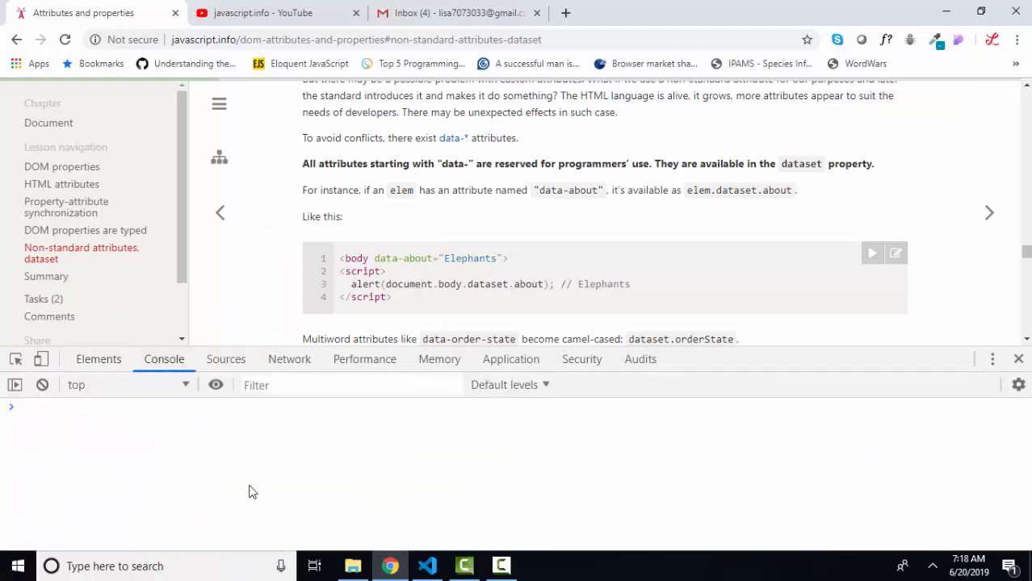
pyautogui.write('console.log')
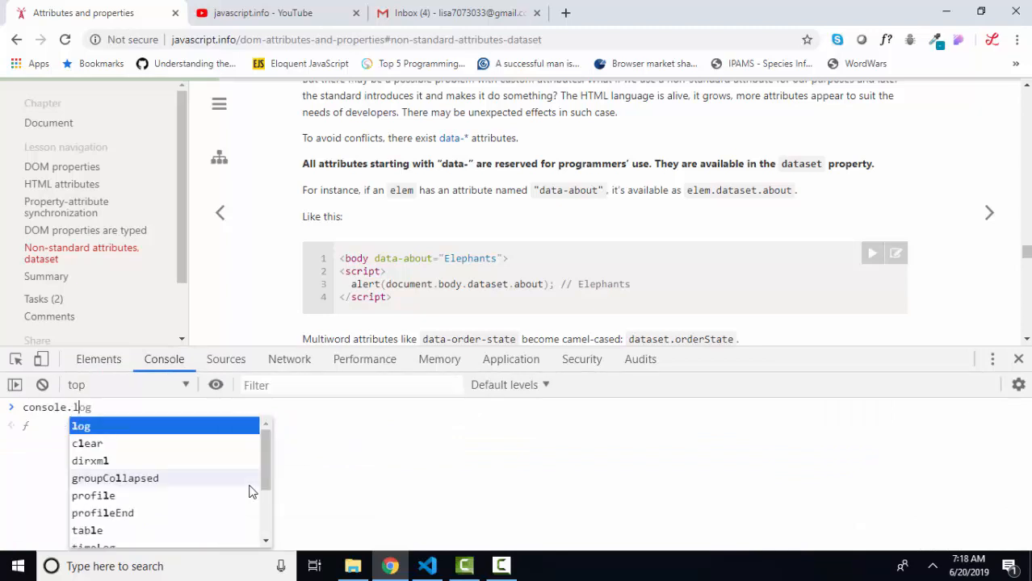
pyautogui.write('(')
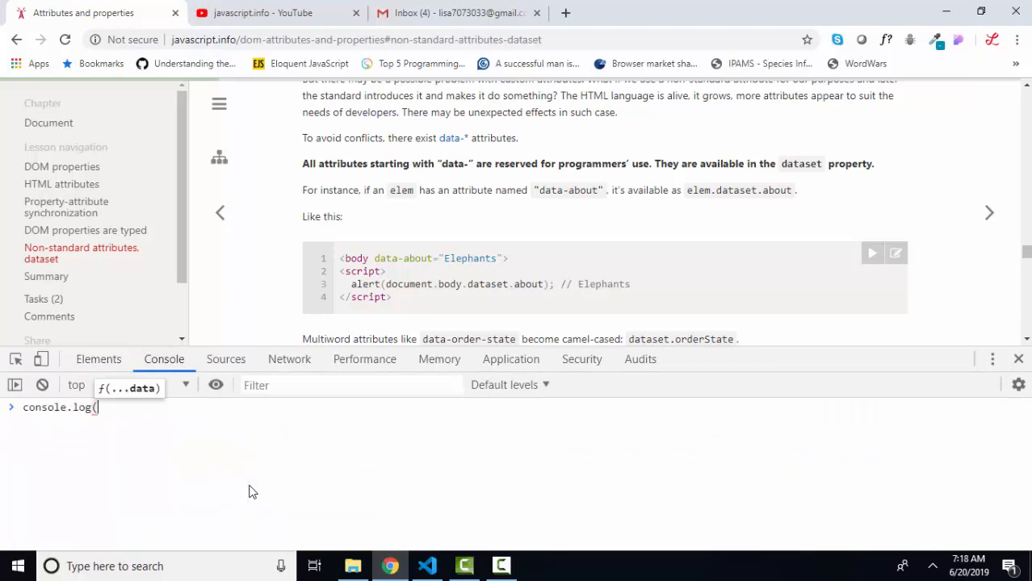
pyautogui.write('document.body);')
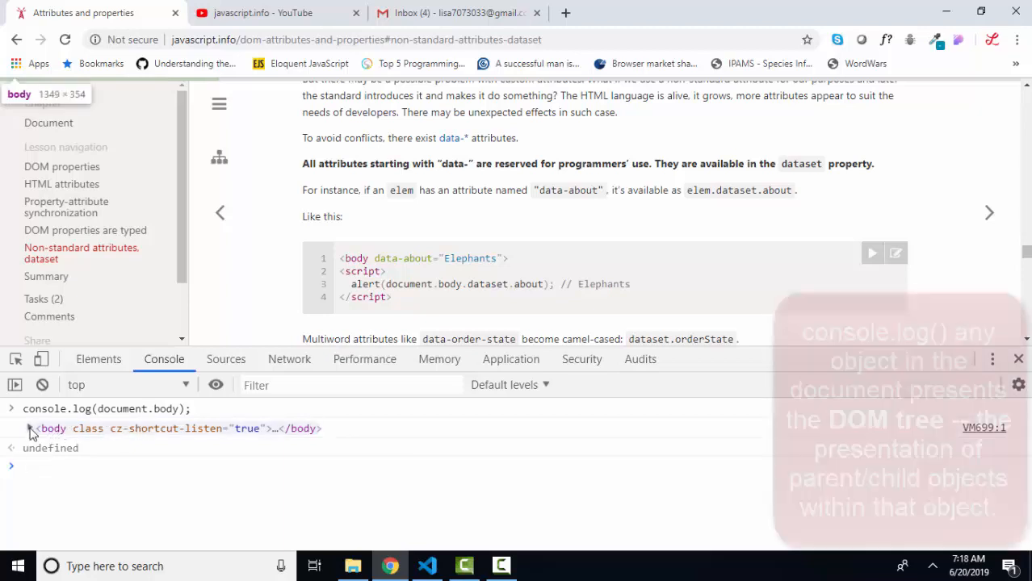
# - Expand the logged body, span.font-test, div.page-wrapper and div.sitetoolbar nodes
pyautogui.click(32, 428)
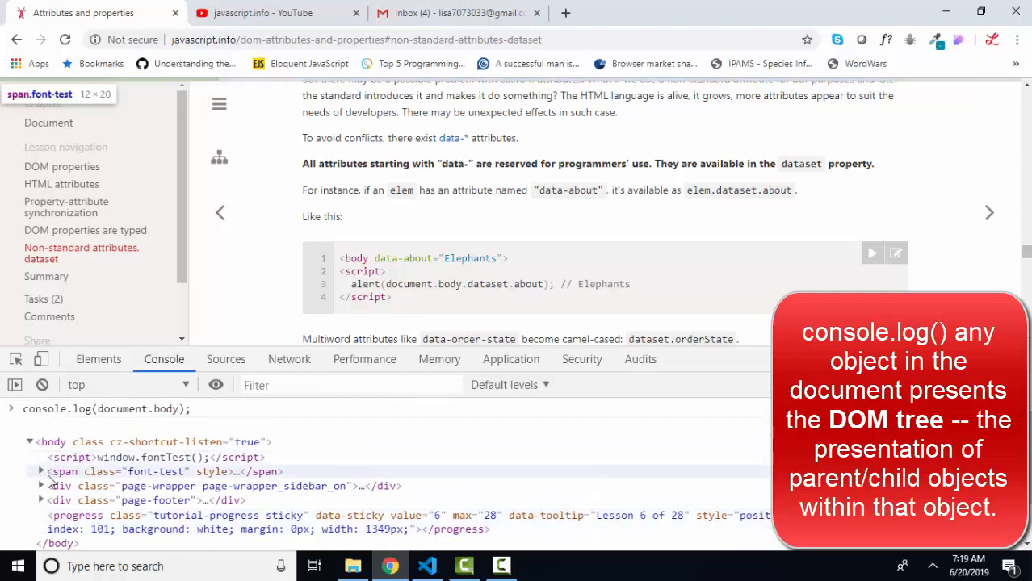
pyautogui.click(40, 471)
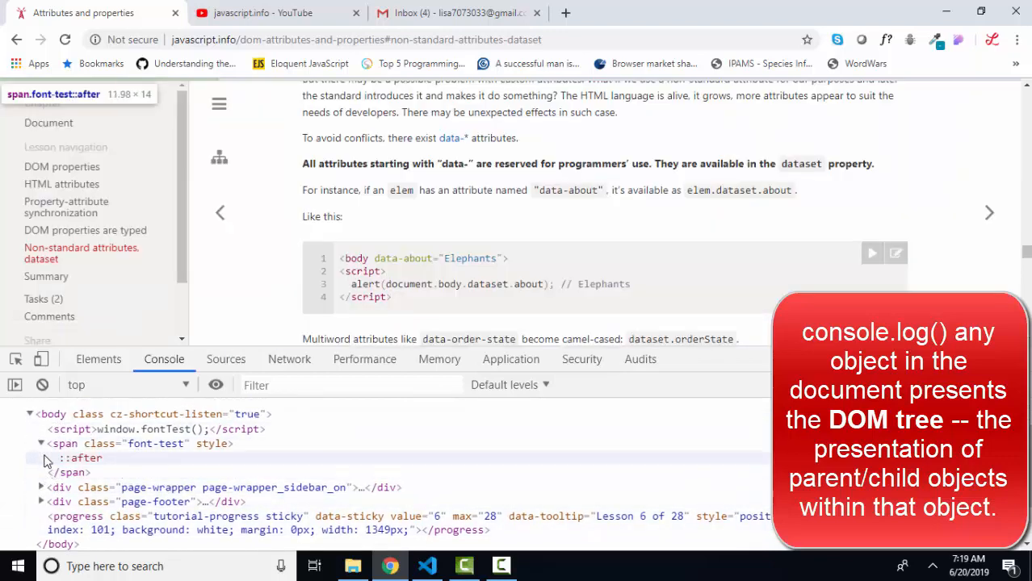
pyautogui.click(40, 487)
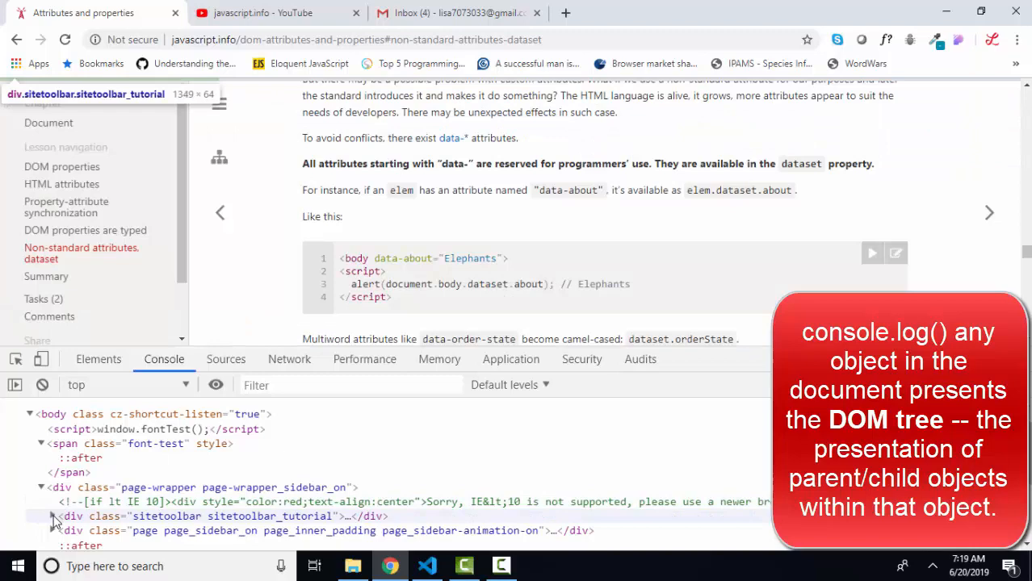
pyautogui.click(54, 517)
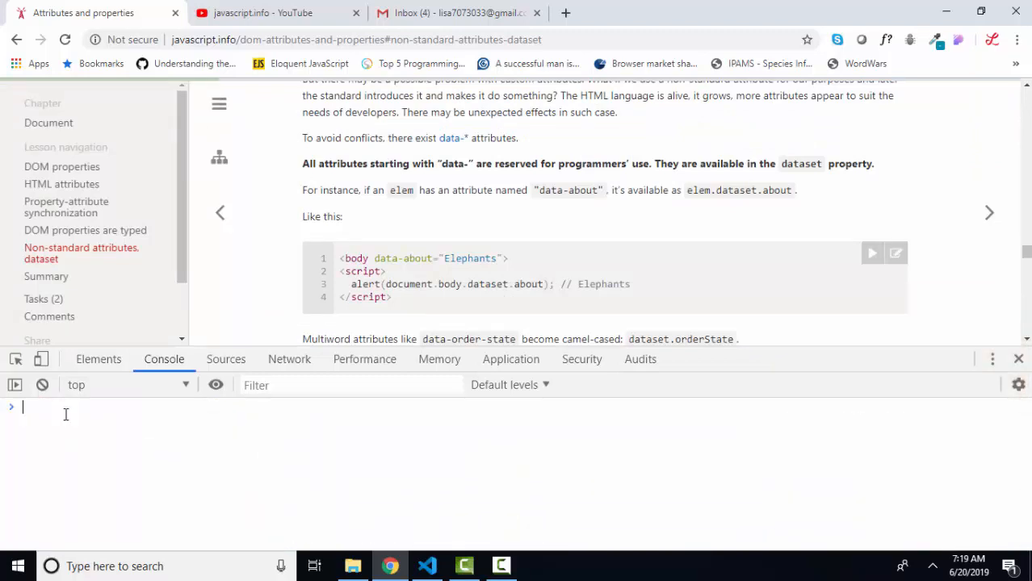
pyautogui.write('console.log(document.body);')
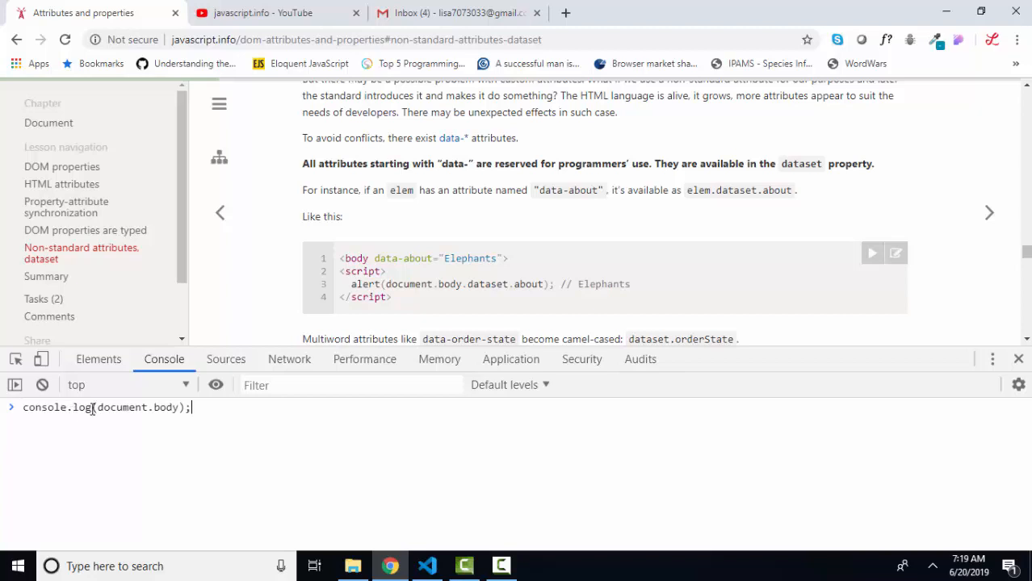
pyautogui.doubleClick(81, 407)
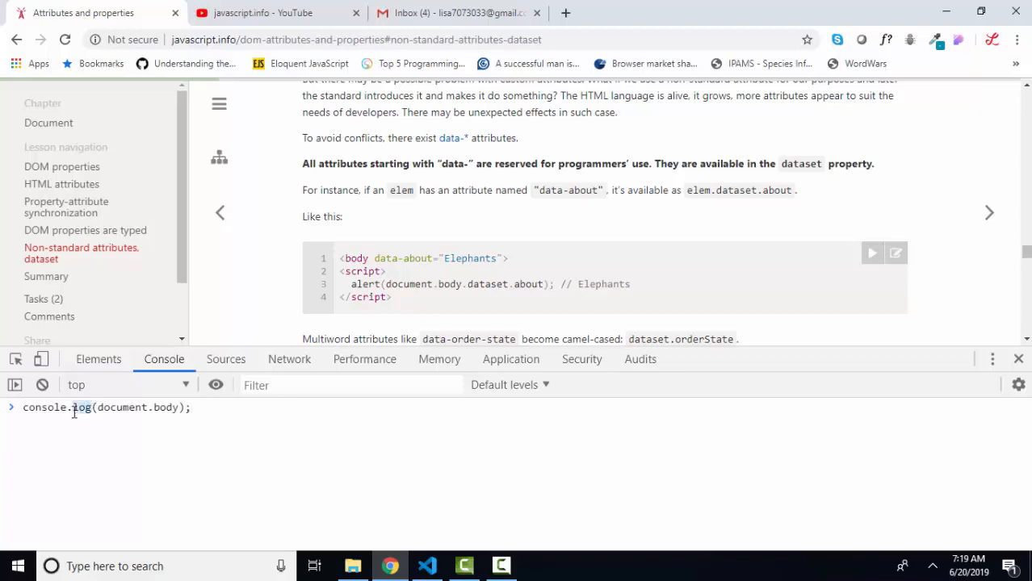
pyautogui.write('dir')
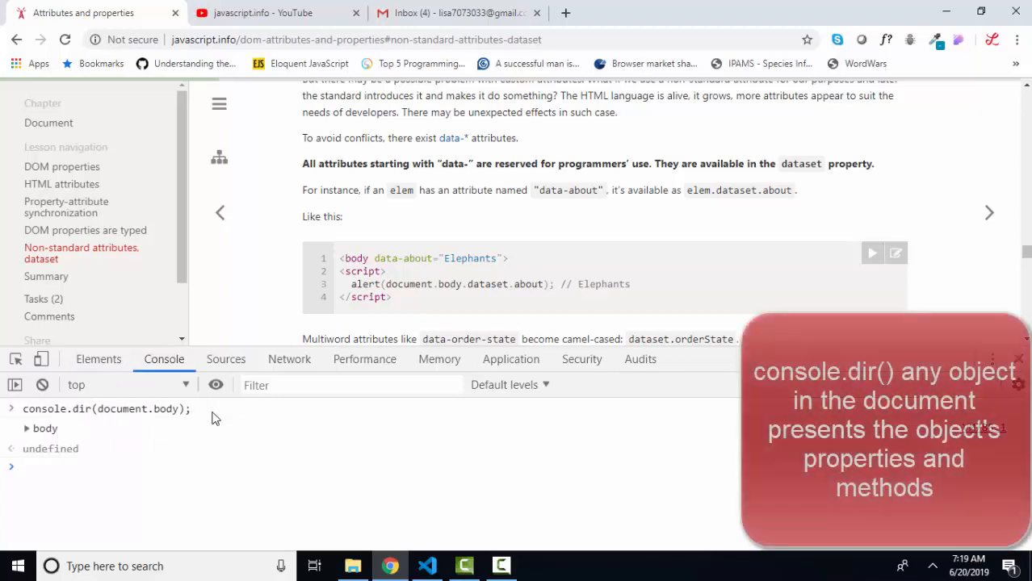
pyautogui.click(11, 429)
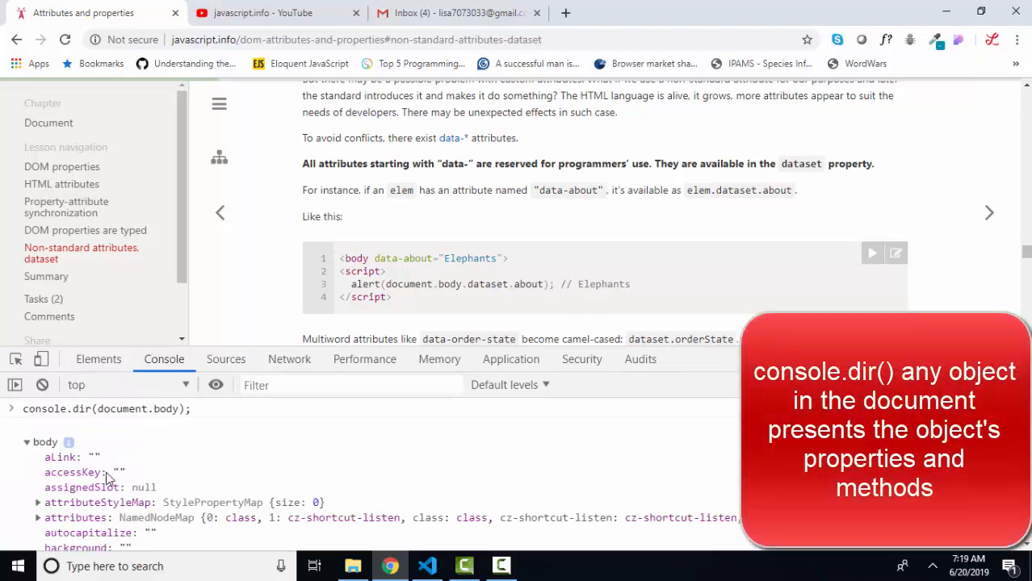
pyautogui.scroll(-3)
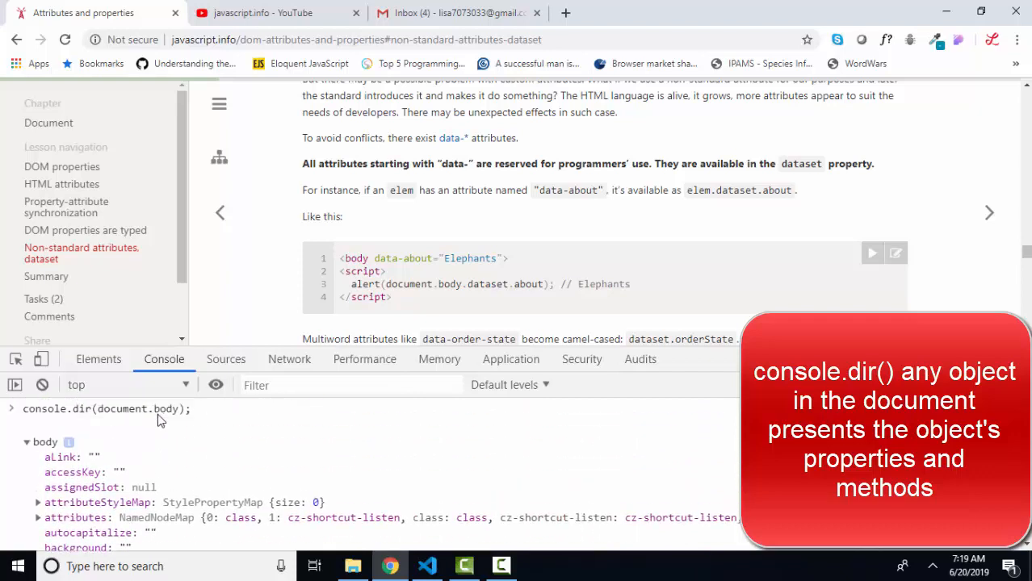
pyautogui.moveTo(141, 415)
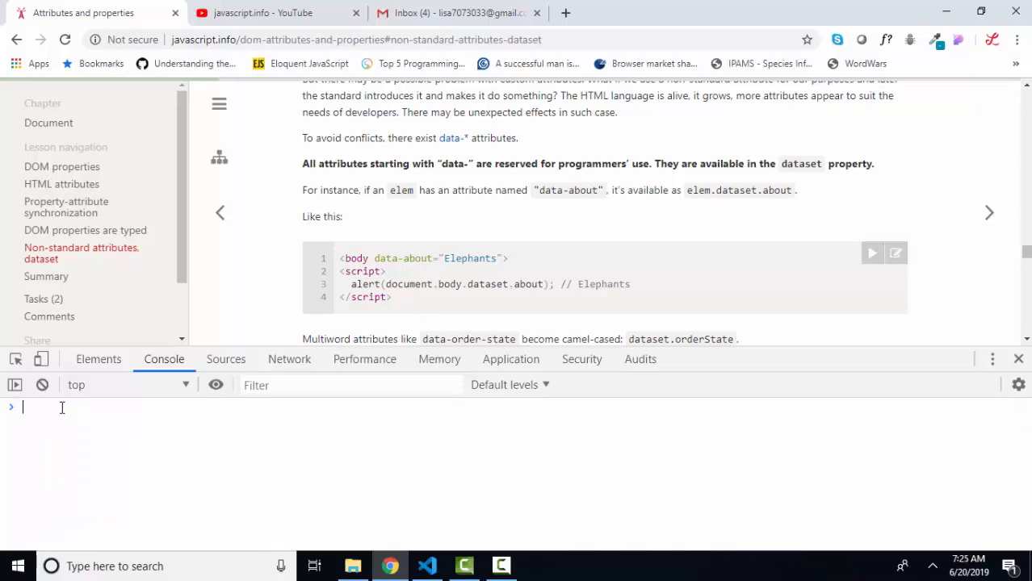
# - Log document.body.style, then expand and collapse the CSSStyleDeclaration
pyautogui.write('console.log(')
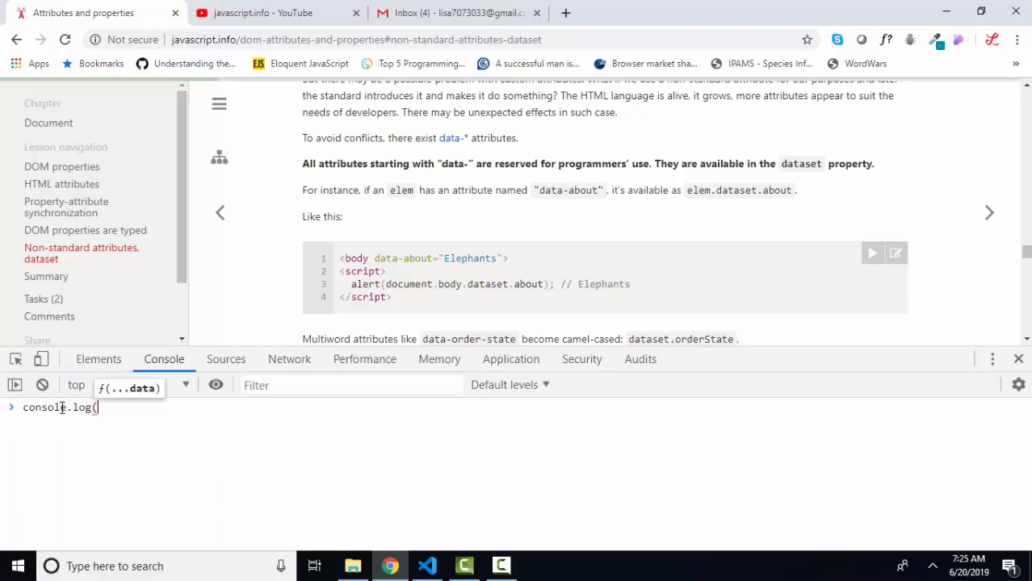
pyautogui.write('document.')
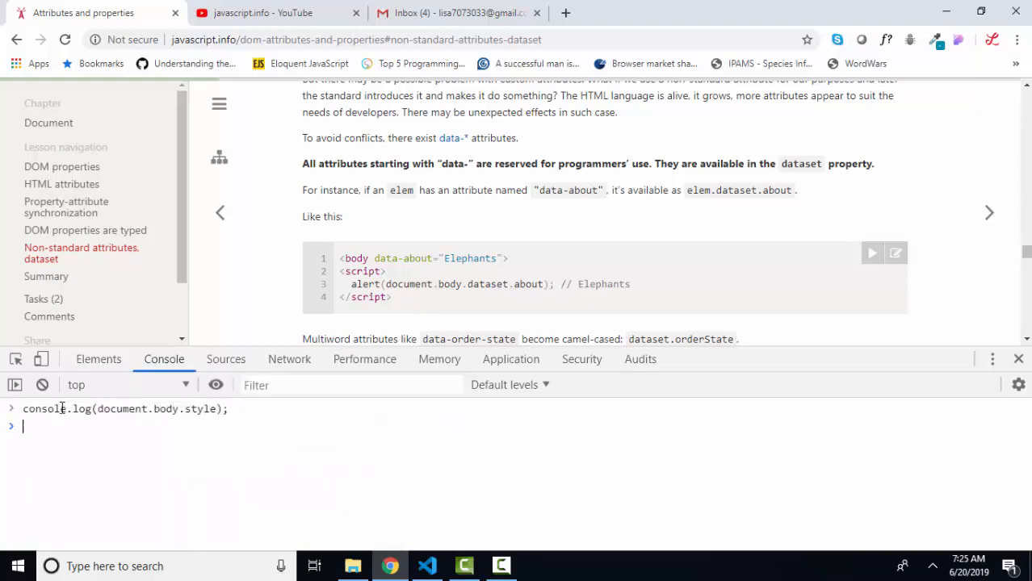
pyautogui.press('Enter')
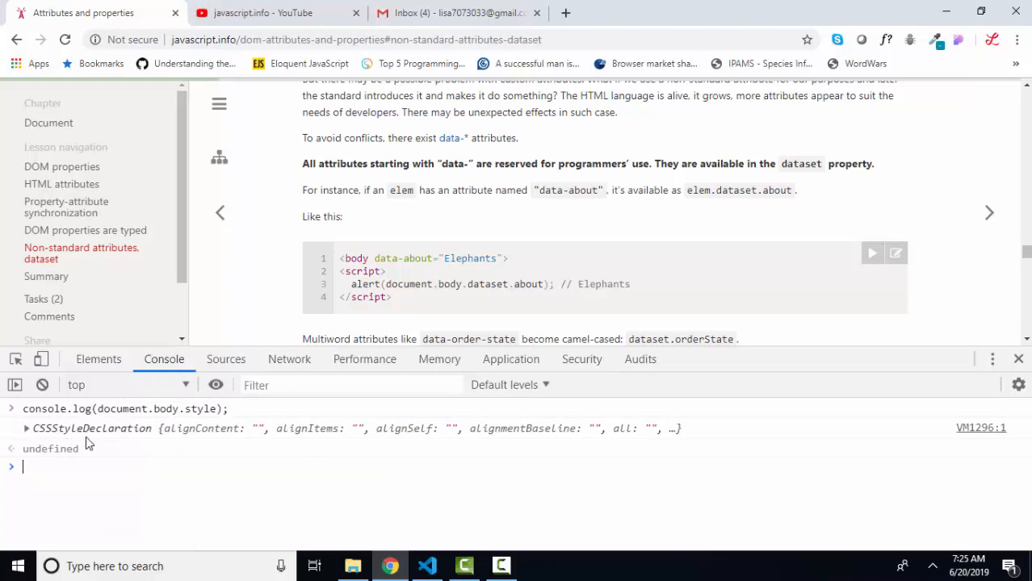
pyautogui.moveTo(710, 440)
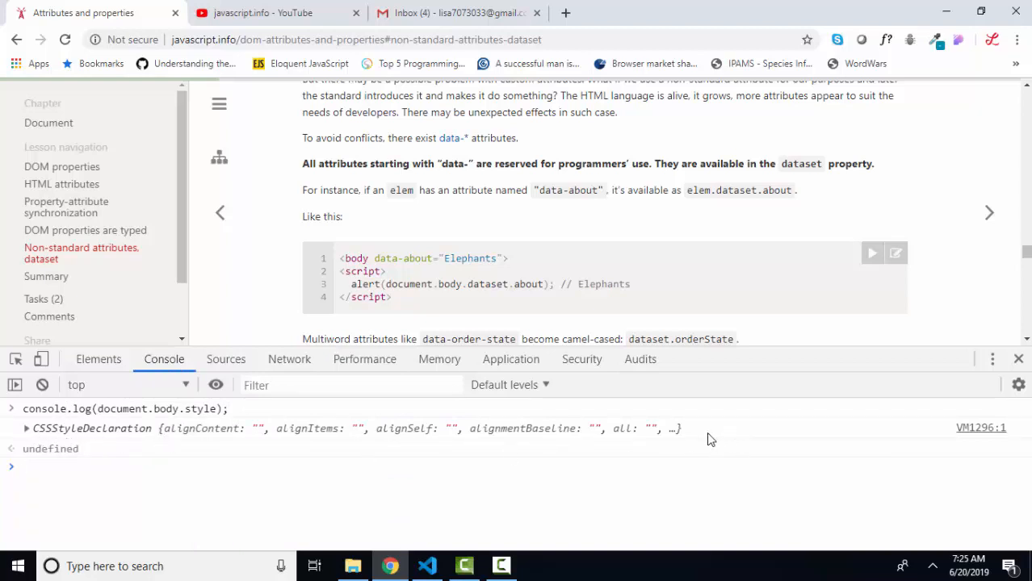
pyautogui.moveTo(24, 428)
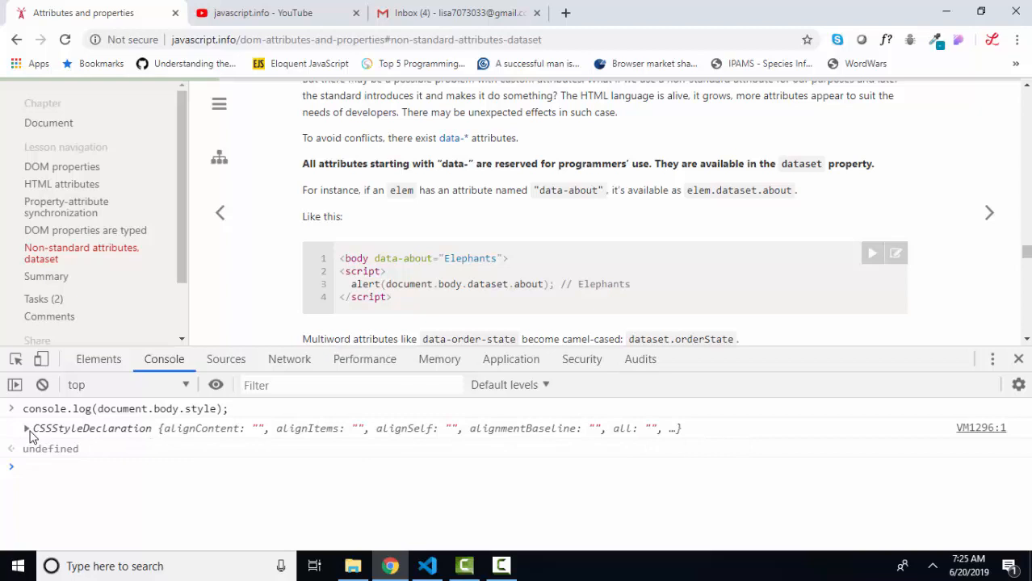
pyautogui.click(25, 428)
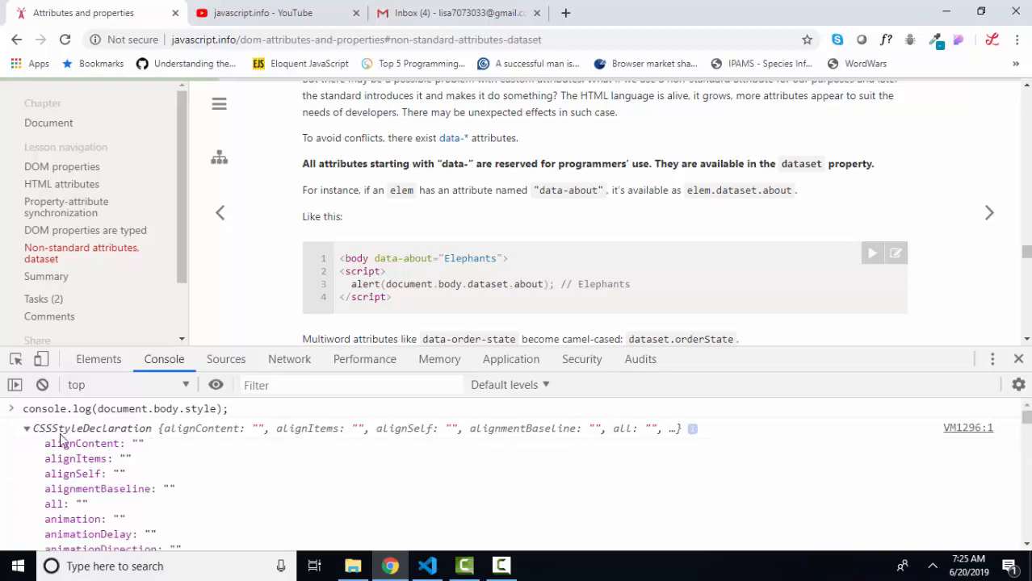
pyautogui.click(26, 427)
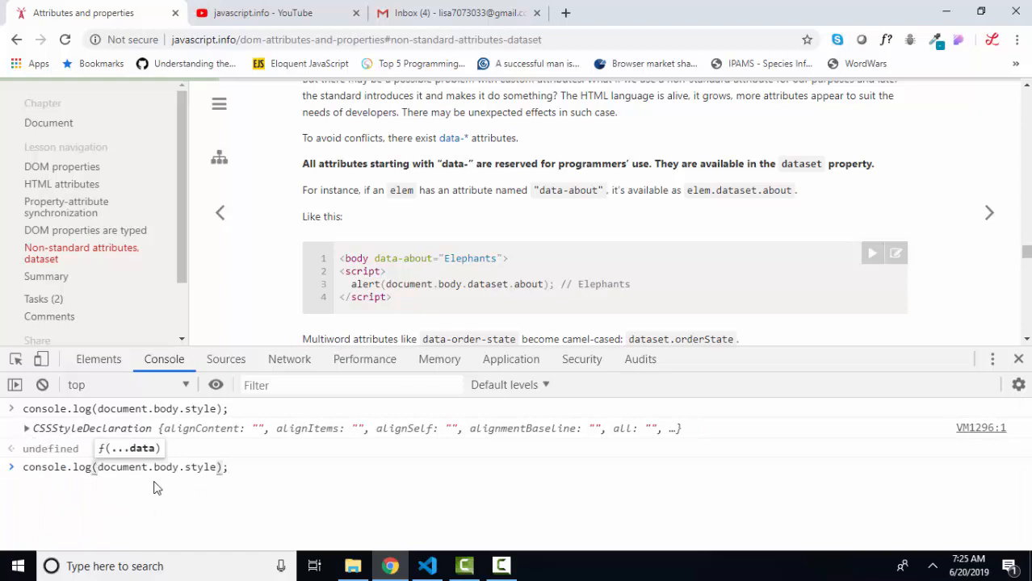
# - Prefix document.body.style with typeof to check the style property's type
pyautogui.write('typeof')
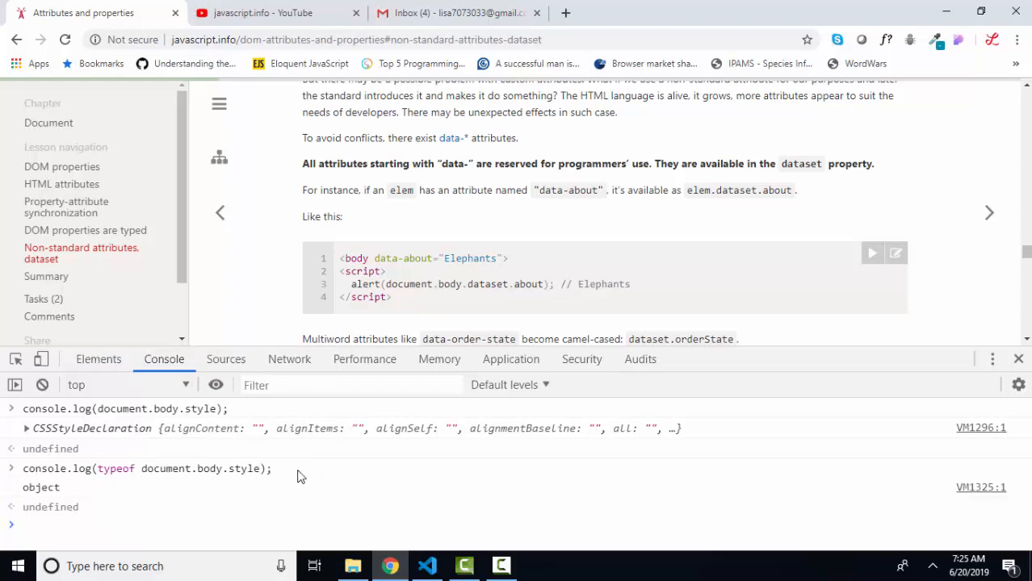
pyautogui.moveTo(53, 496)
pyautogui.write('console.log(')
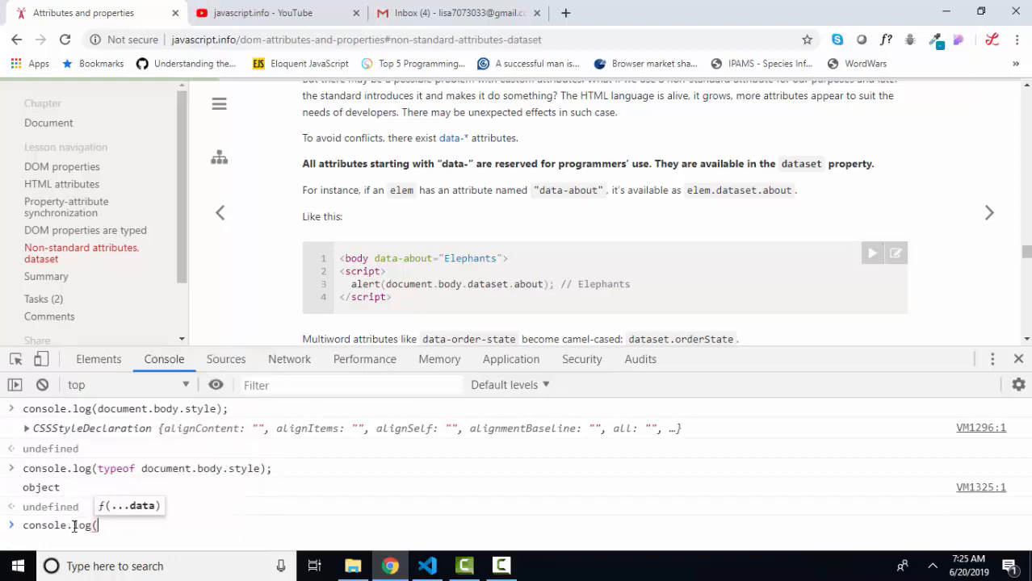
pyautogui.moveTo(223, 525)
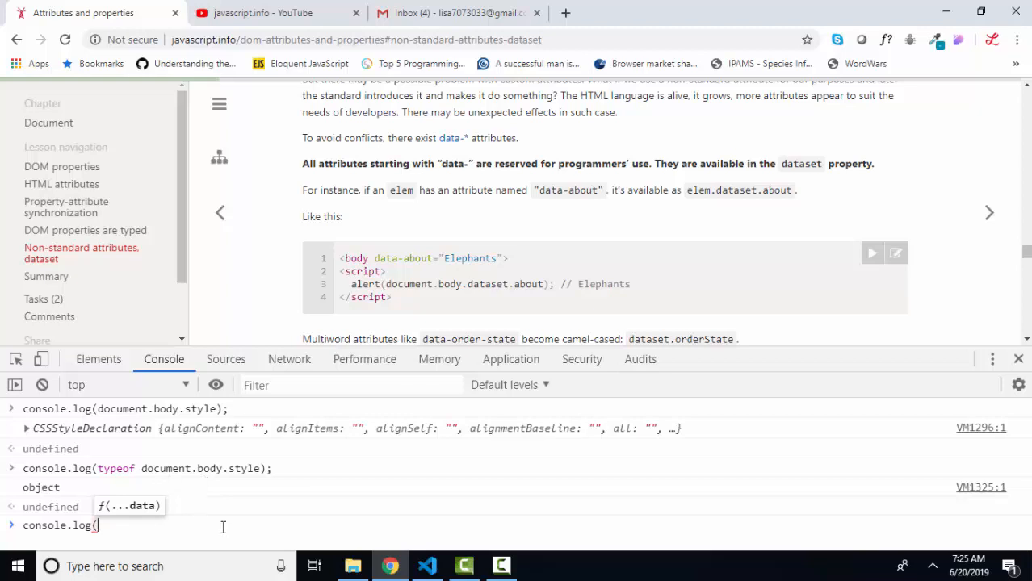
# - Run console.dir(document.body), expand its properties, and open the style CSSStyleDeclaration
pyautogui.write('dir(document.body);')
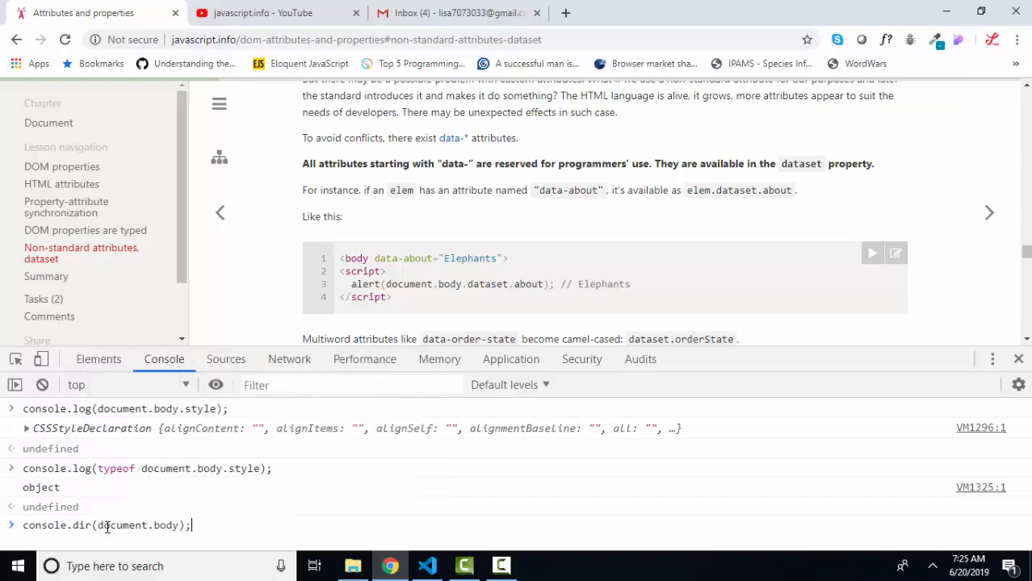
pyautogui.moveTo(234, 541)
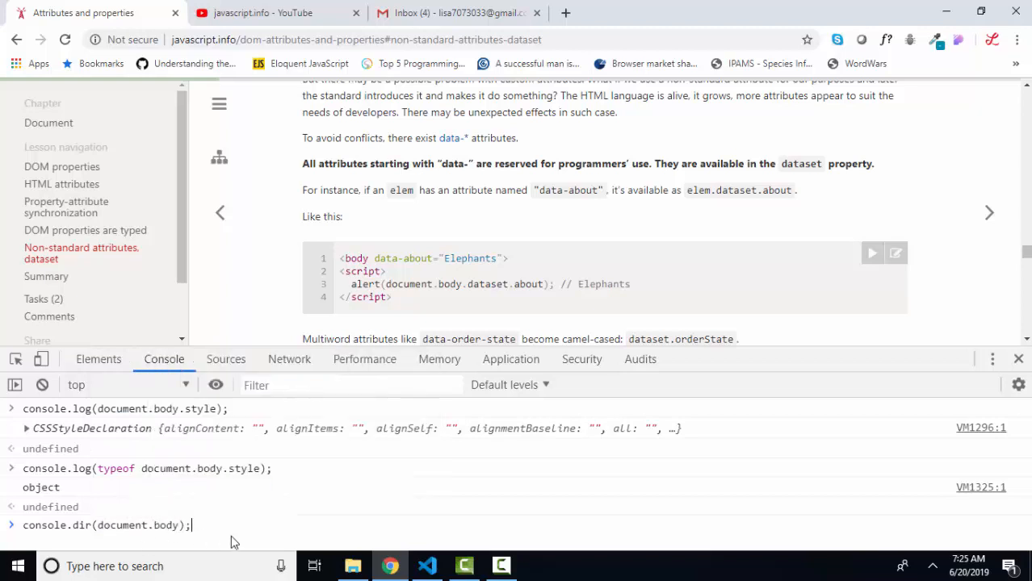
pyautogui.press('Enter')
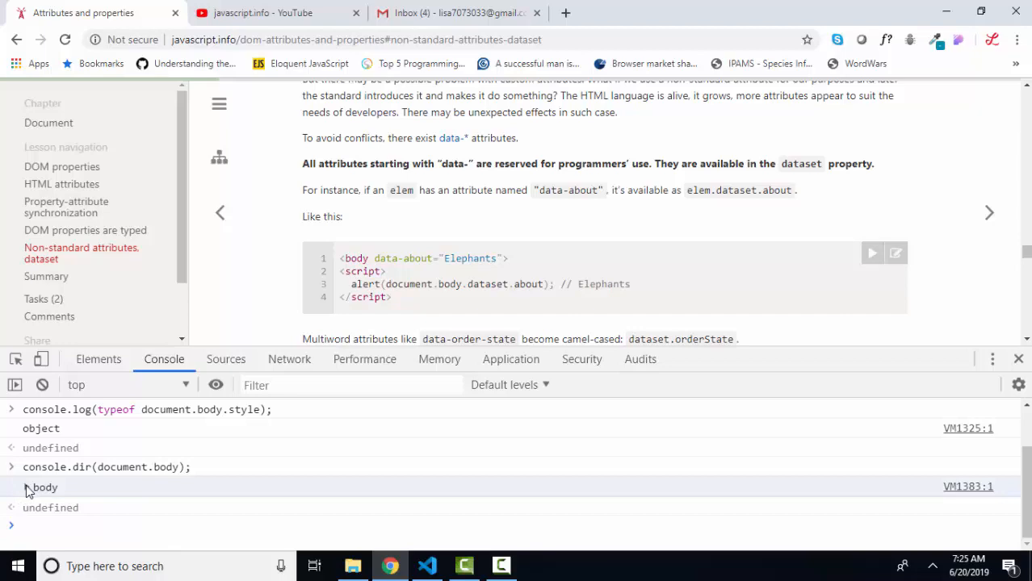
pyautogui.click(11, 487)
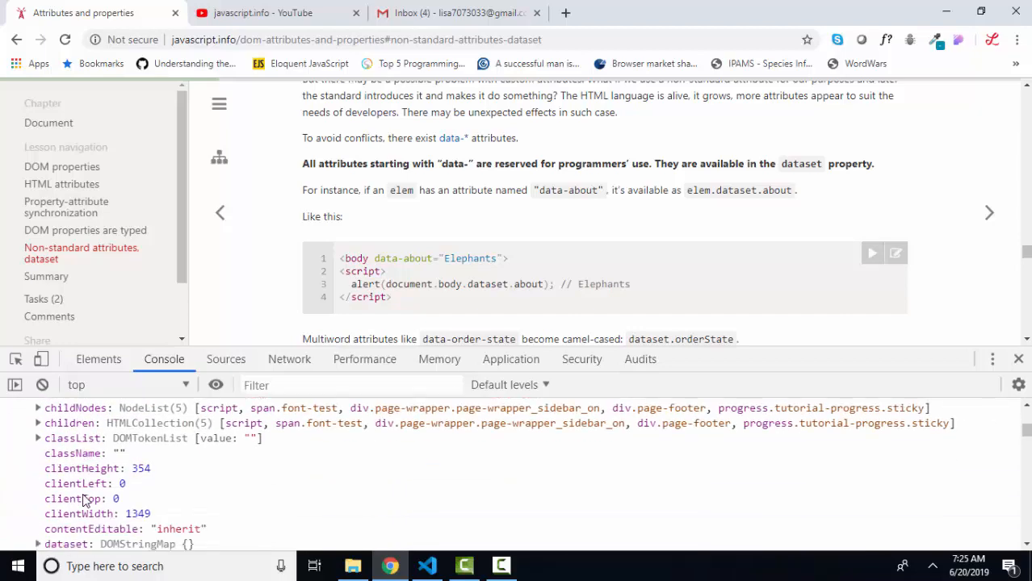
pyautogui.scroll(-3)
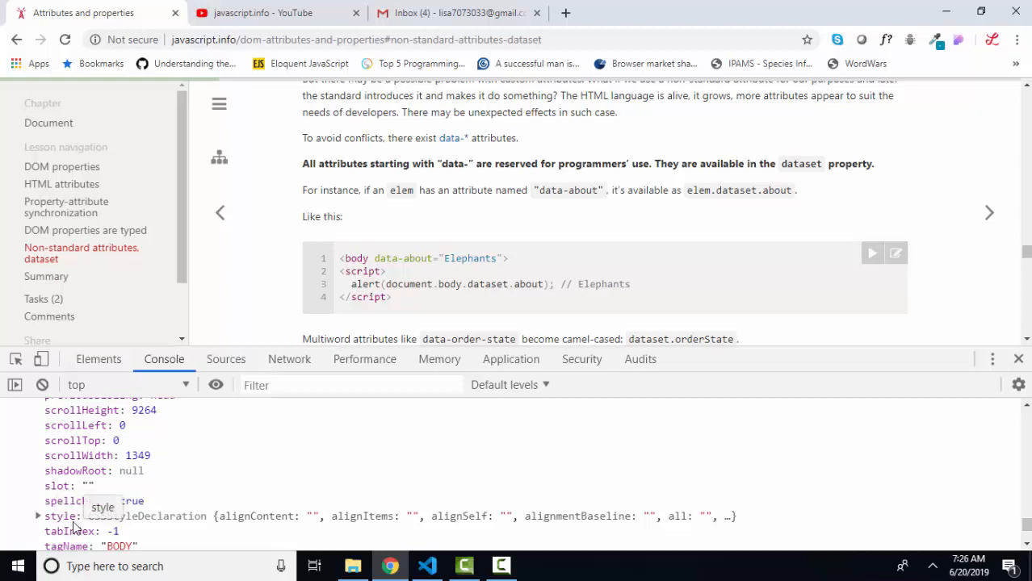
pyautogui.moveTo(197, 525)
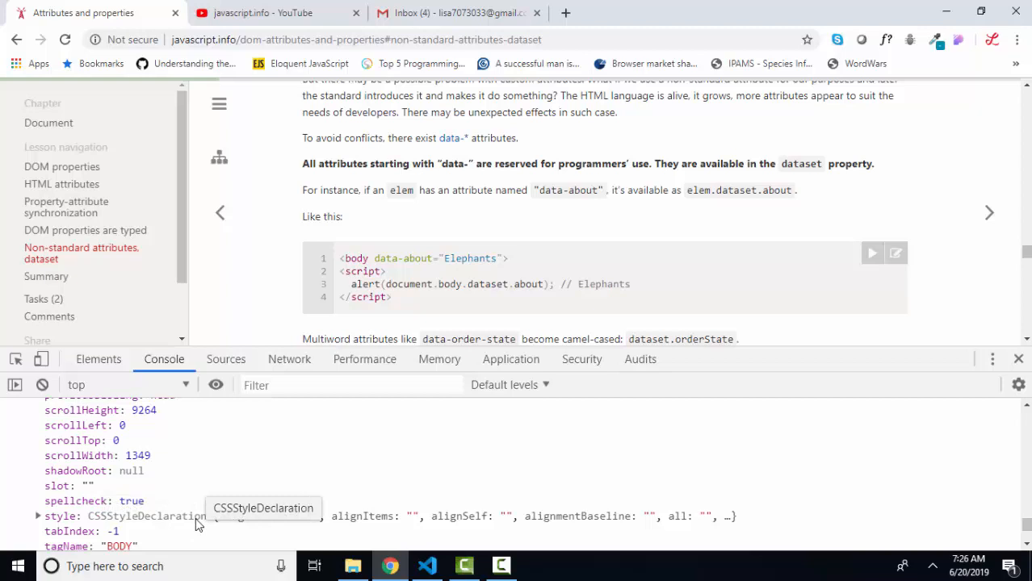
pyautogui.click(37, 515)
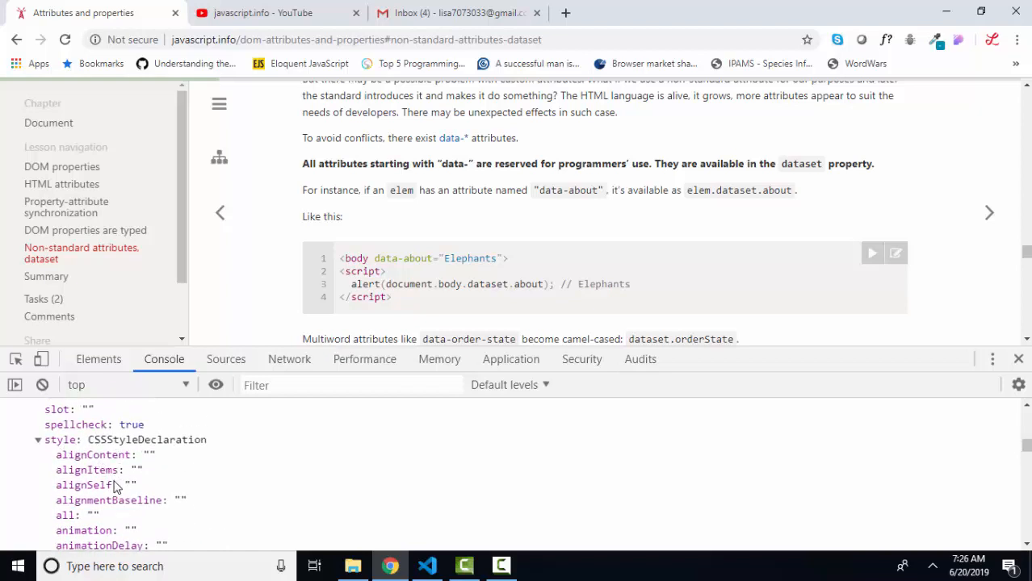
pyautogui.scroll(-3)
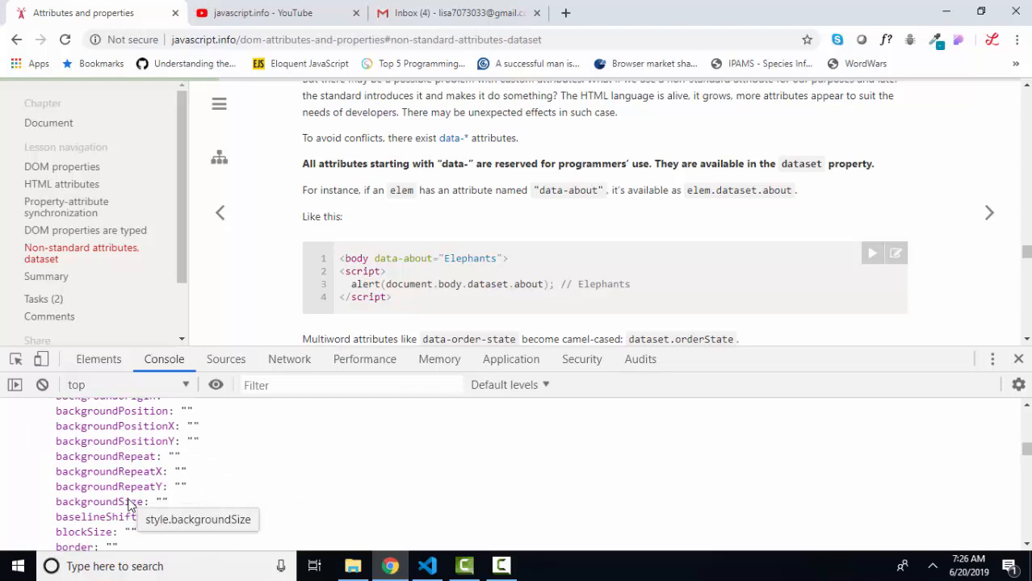